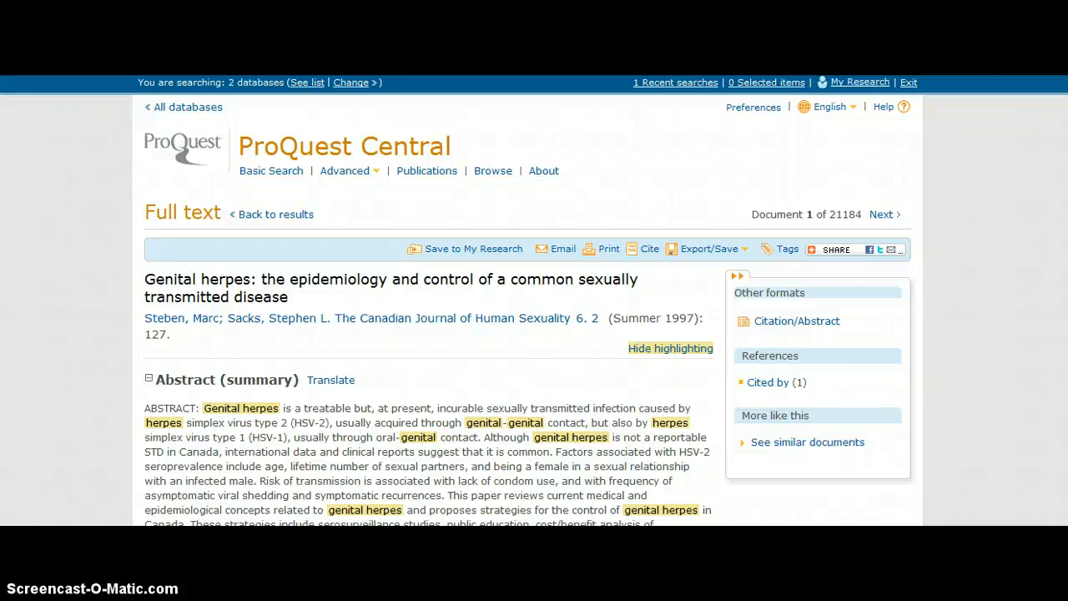
{"action": "mouse_move", "coordinate": [177, 407]}
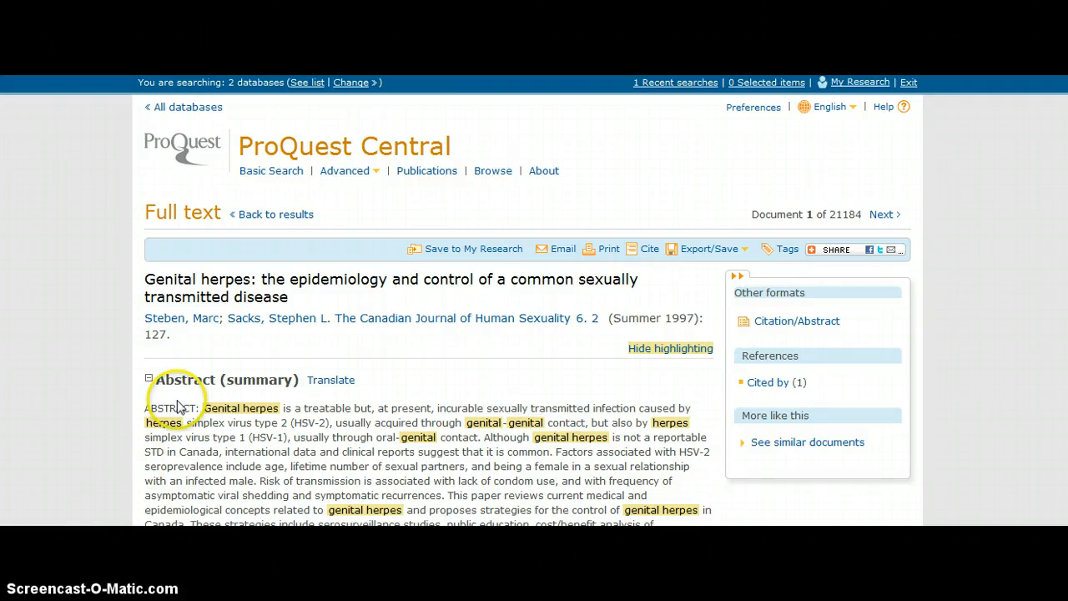
{"action": "mouse_move", "coordinate": [460, 387]}
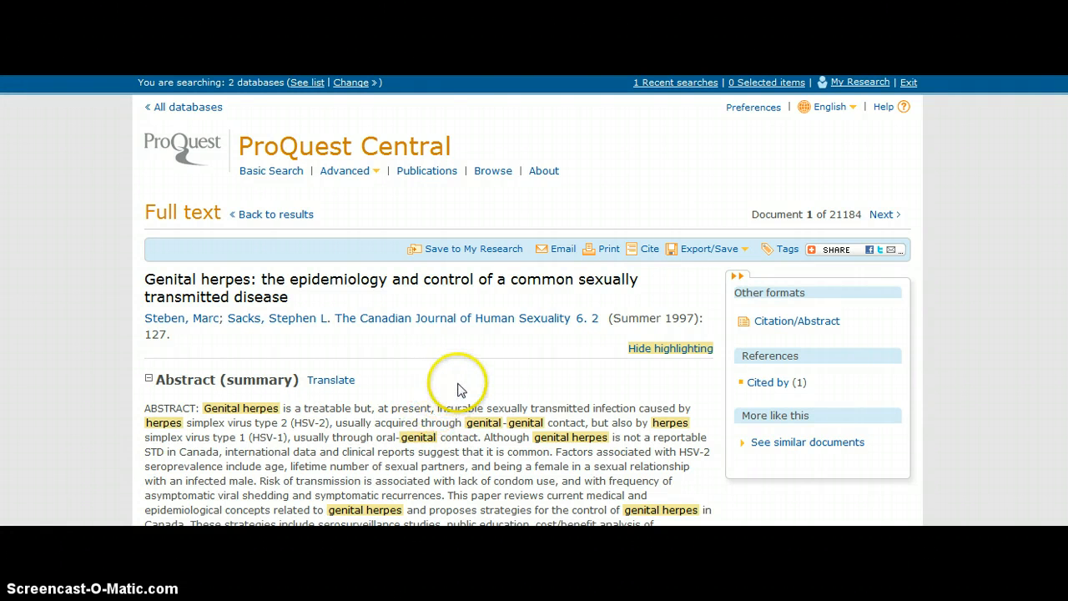
{"action": "mouse_move", "coordinate": [476, 382]}
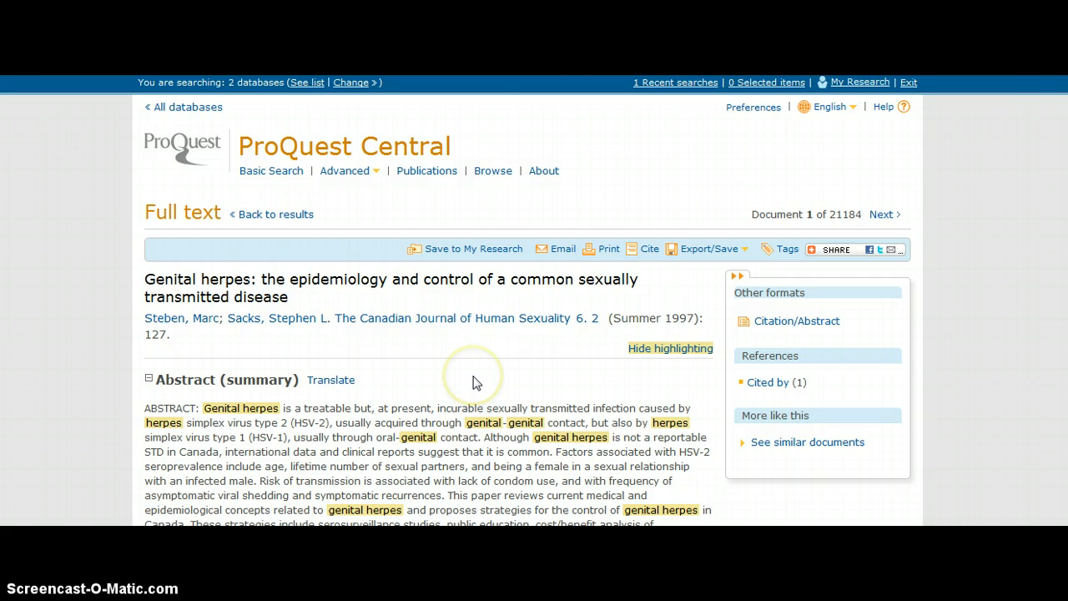
{"action": "mouse_move", "coordinate": [591, 354]}
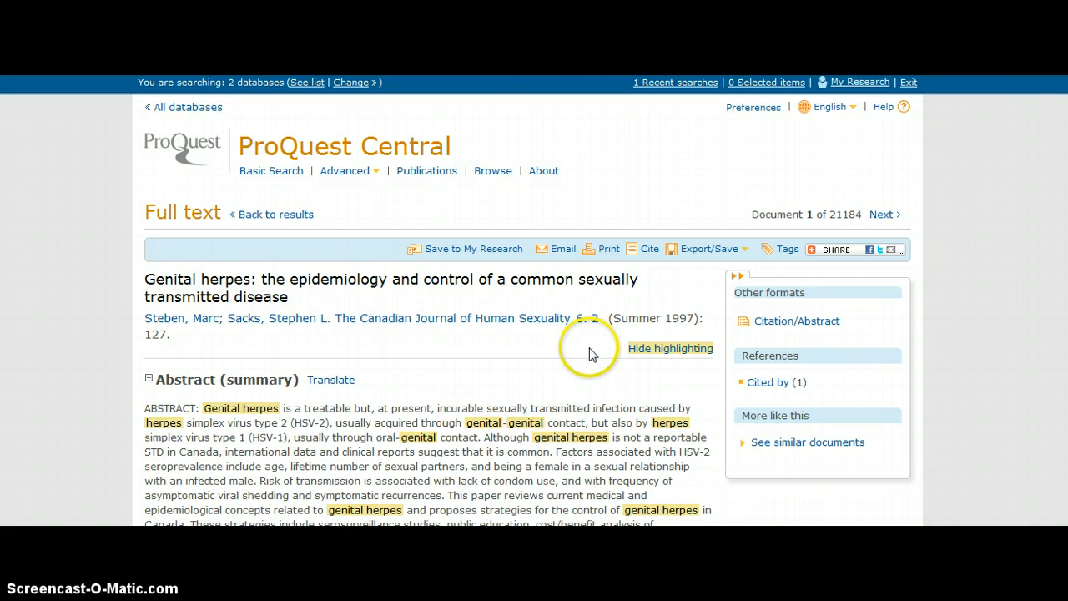
{"action": "mouse_move", "coordinate": [651, 253]}
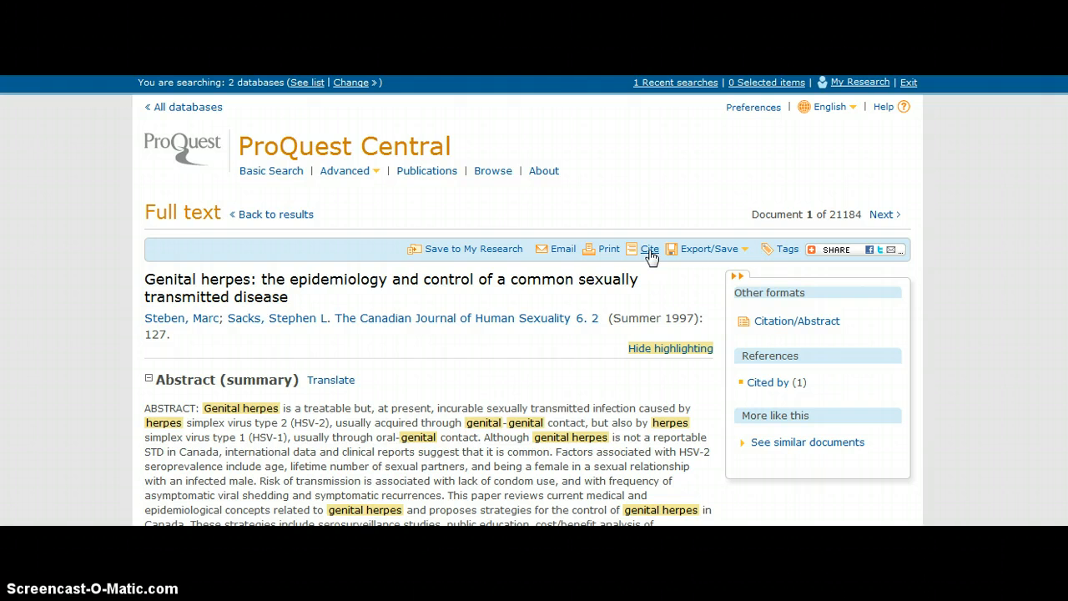
Generate the APA 6th edition citation for the genital herpes epidemiology article.
{"action": "left_click", "coordinate": [649, 249]}
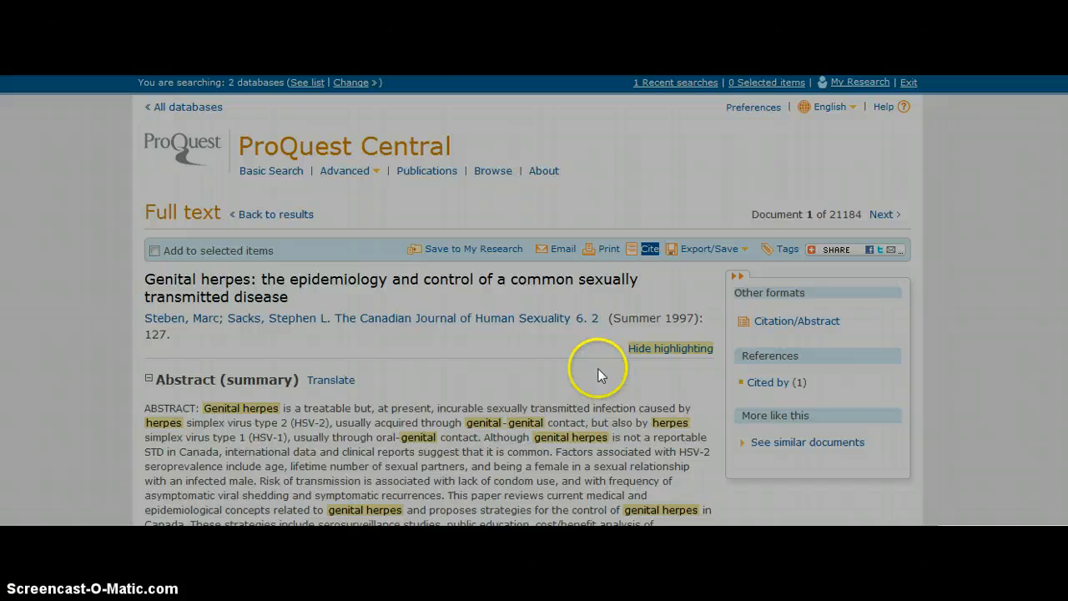
{"action": "left_click", "coordinate": [649, 248]}
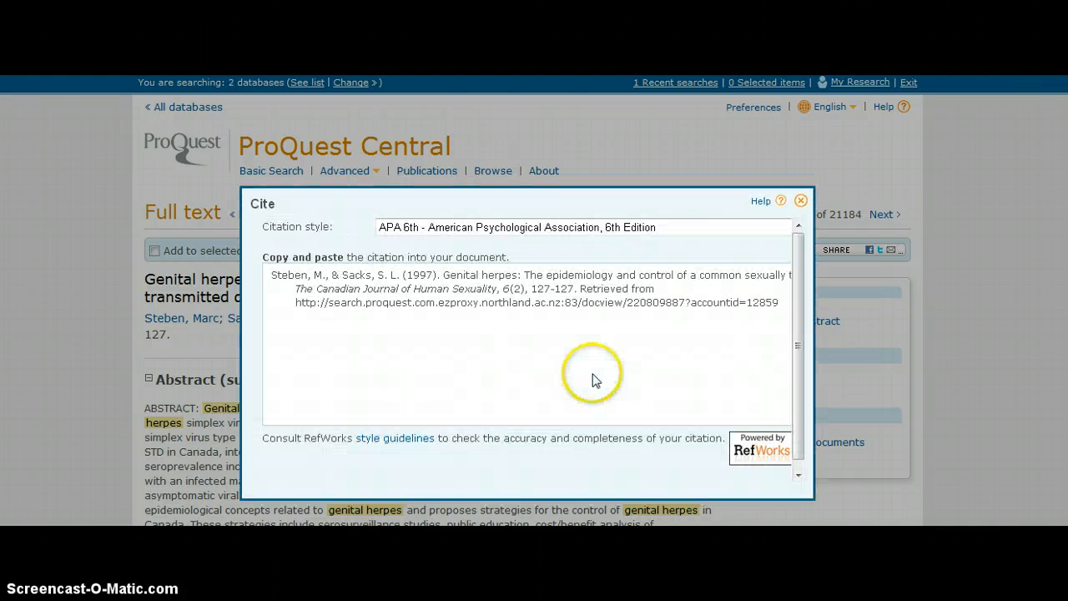
{"action": "mouse_move", "coordinate": [309, 332]}
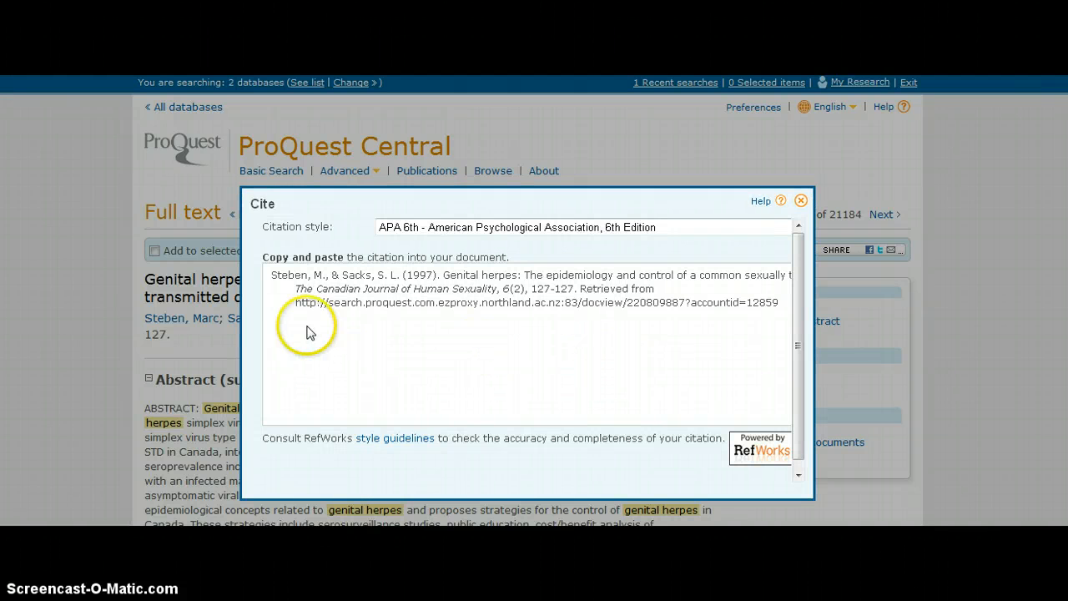
{"action": "mouse_move", "coordinate": [292, 276]}
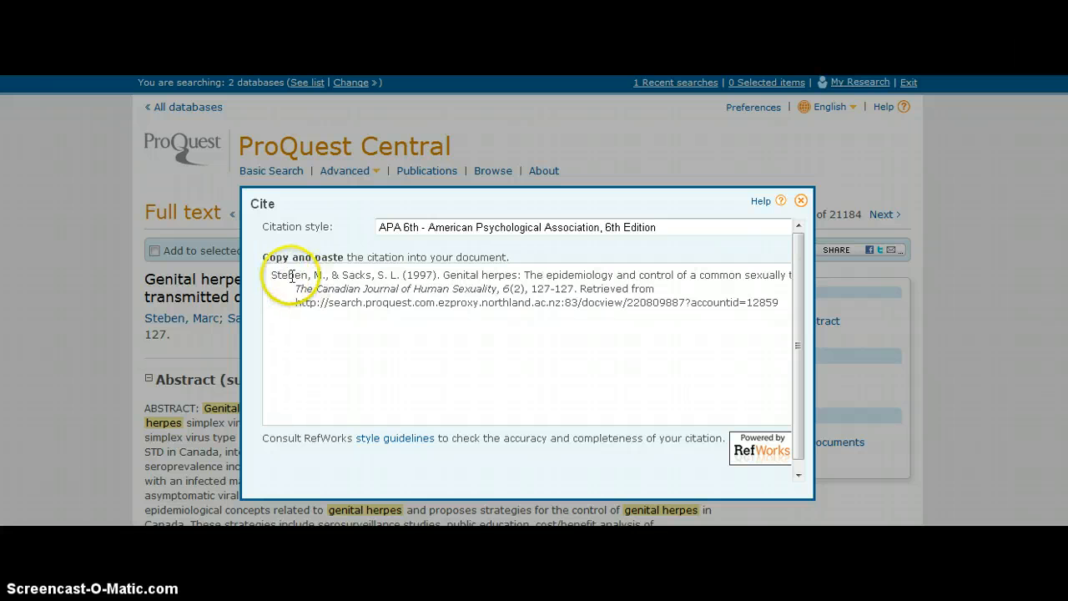
{"action": "mouse_move", "coordinate": [413, 280]}
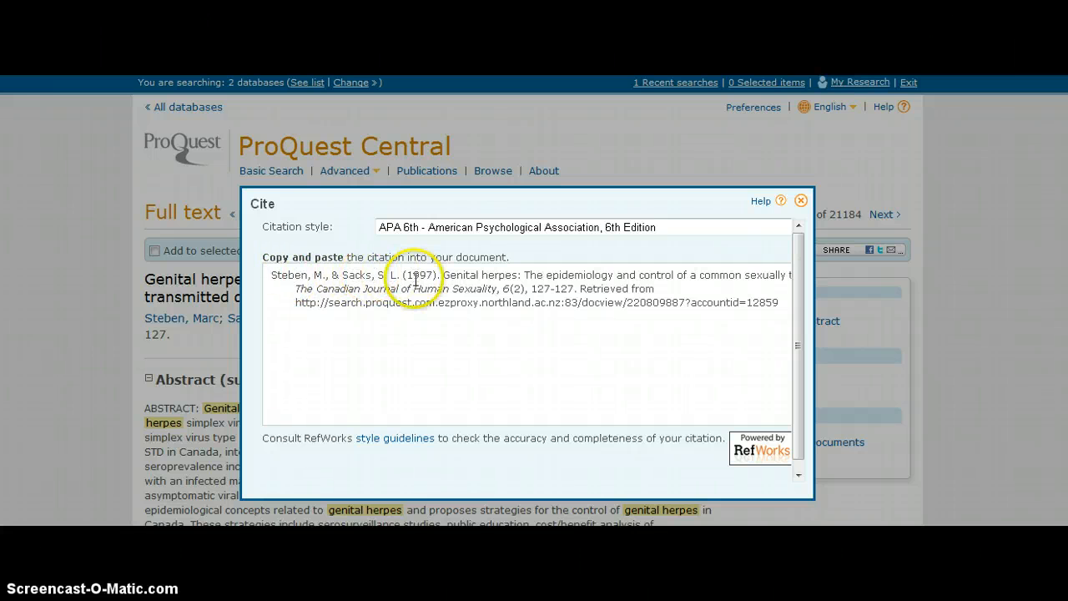
{"action": "mouse_move", "coordinate": [454, 302]}
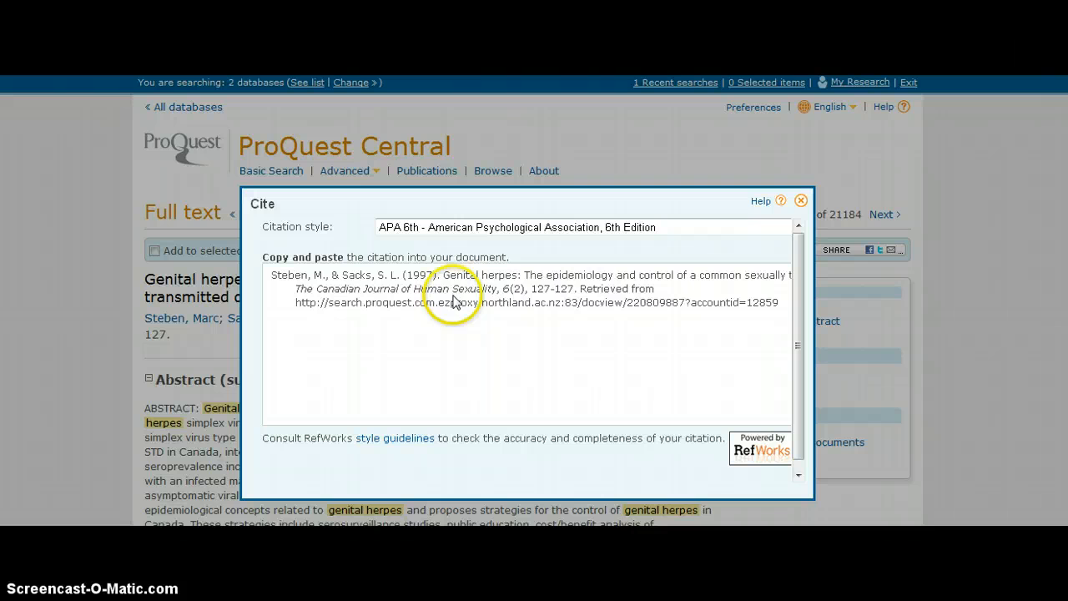
{"action": "mouse_move", "coordinate": [700, 306]}
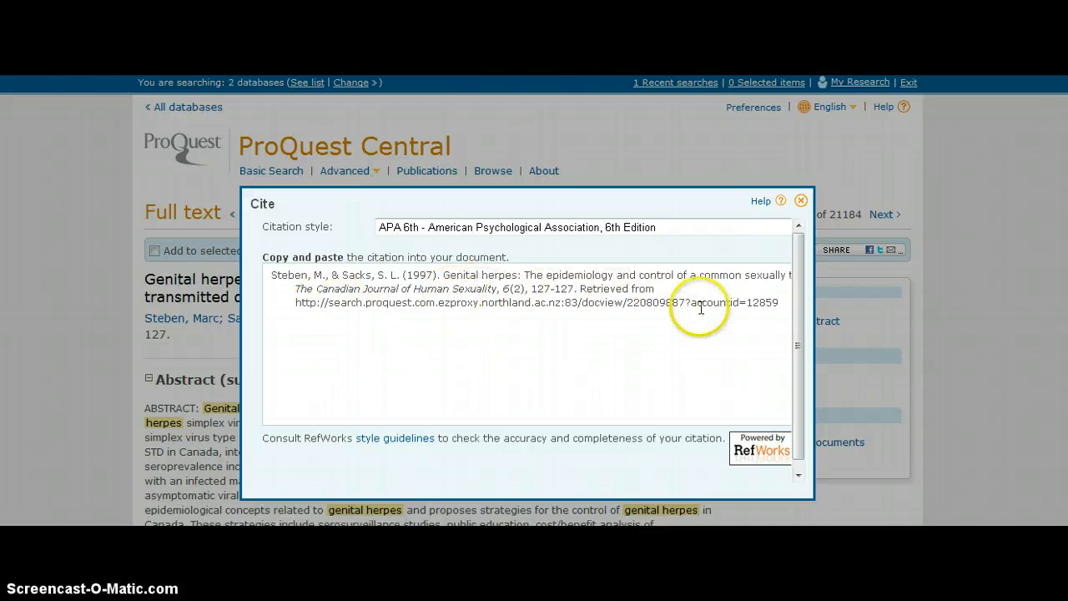
{"action": "mouse_move", "coordinate": [271, 287]}
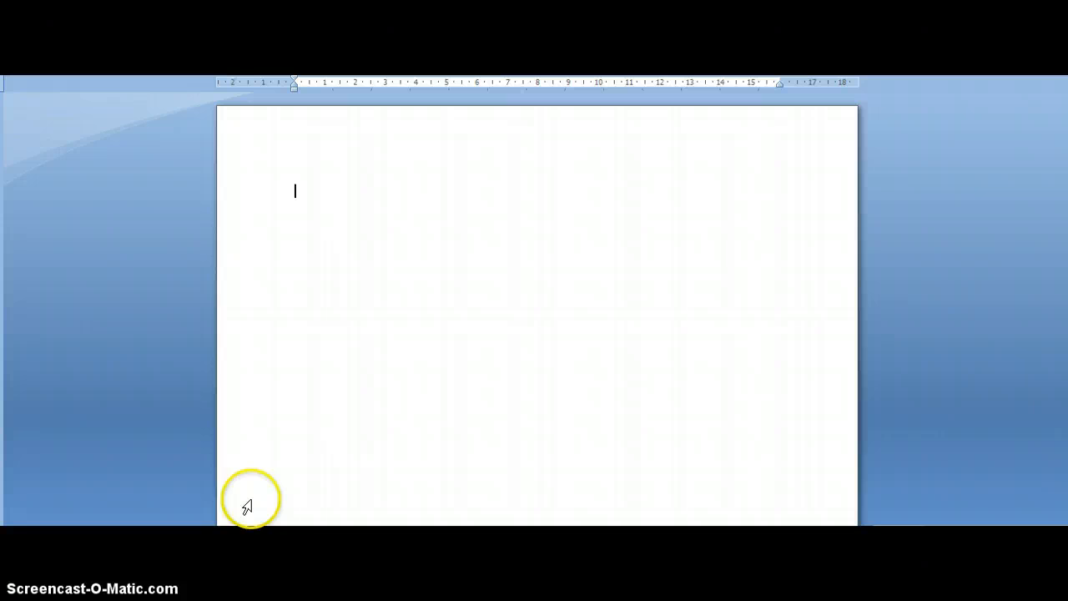
{"action": "mouse_move", "coordinate": [297, 255]}
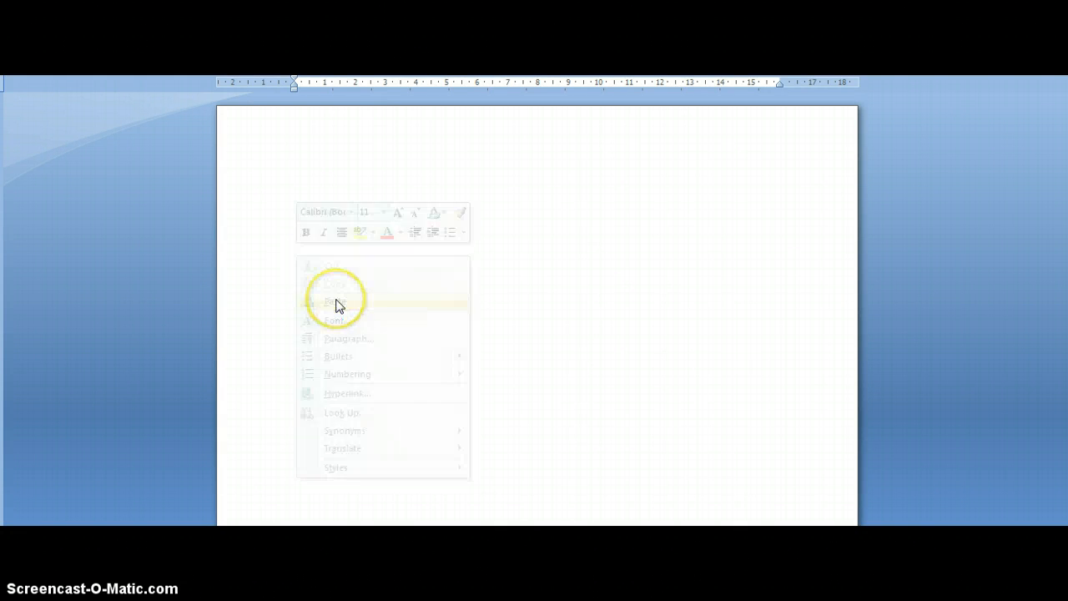
Paste the copied Steben & Sacks APA reference into the blank Word document.
{"action": "left_click", "coordinate": [336, 300]}
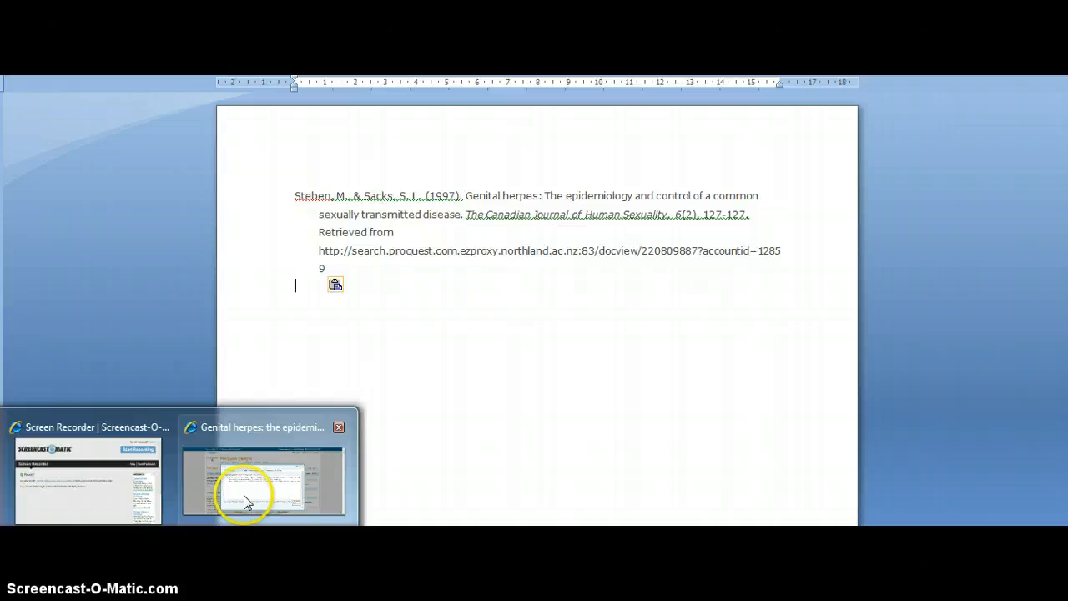
Return to ProQuest, dismiss the citation box and move to the next article, on valacyclovir.
{"action": "left_click", "coordinate": [264, 480]}
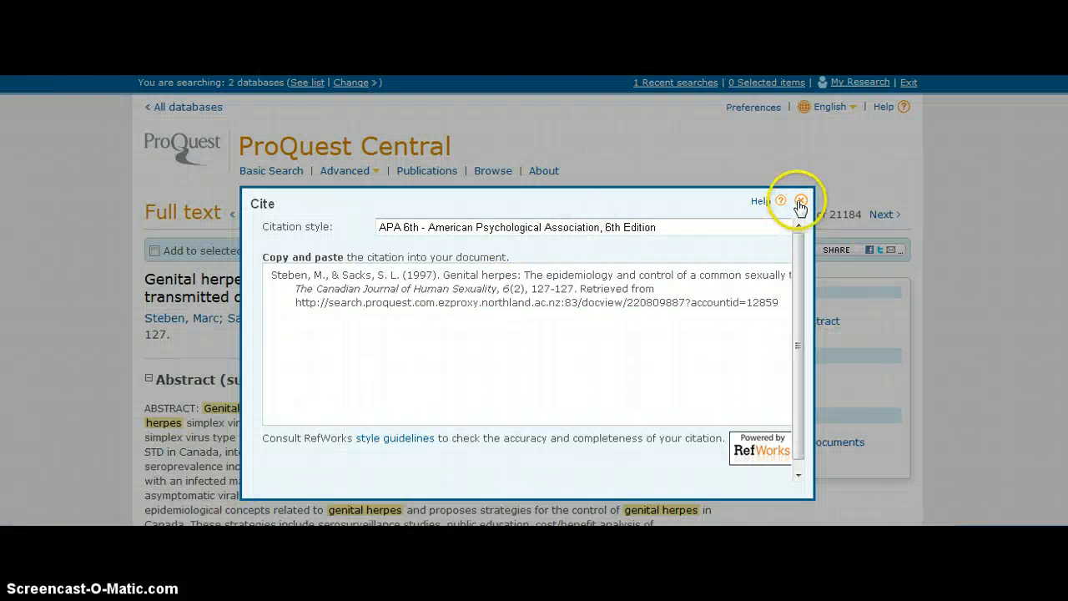
{"action": "left_click", "coordinate": [801, 201]}
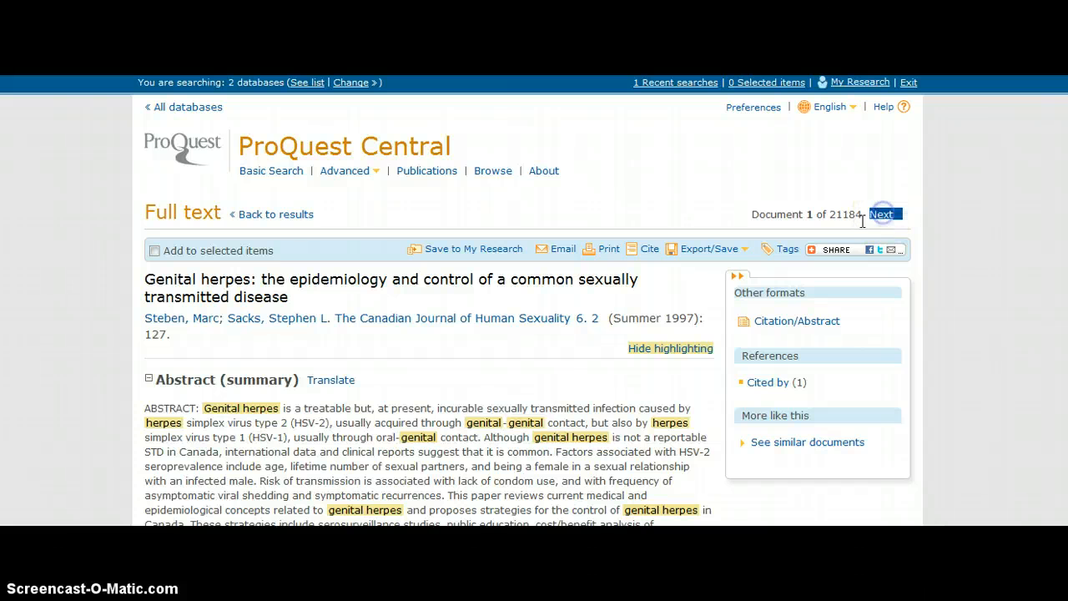
{"action": "mouse_move", "coordinate": [574, 317]}
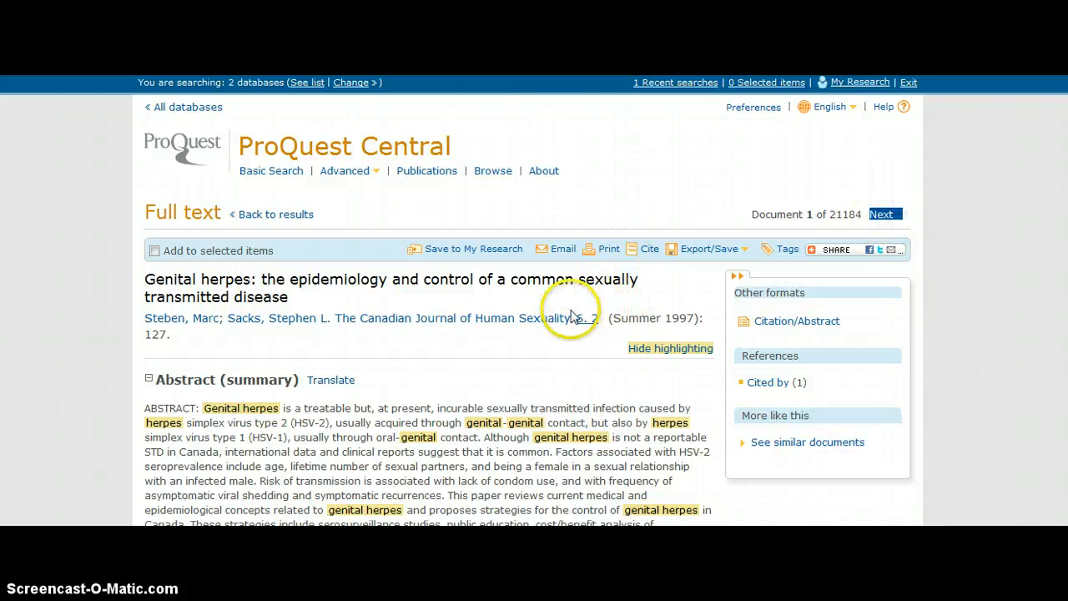
{"action": "left_click", "coordinate": [884, 213]}
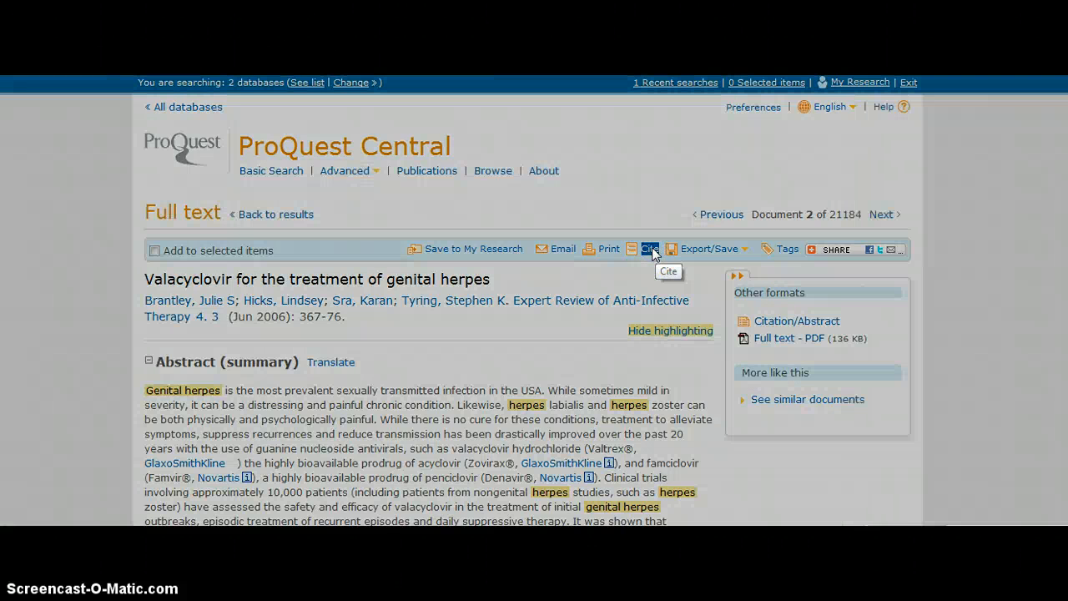
Generate the APA 6th citation for the valacyclovir article and select its full text.
{"action": "left_click", "coordinate": [650, 248]}
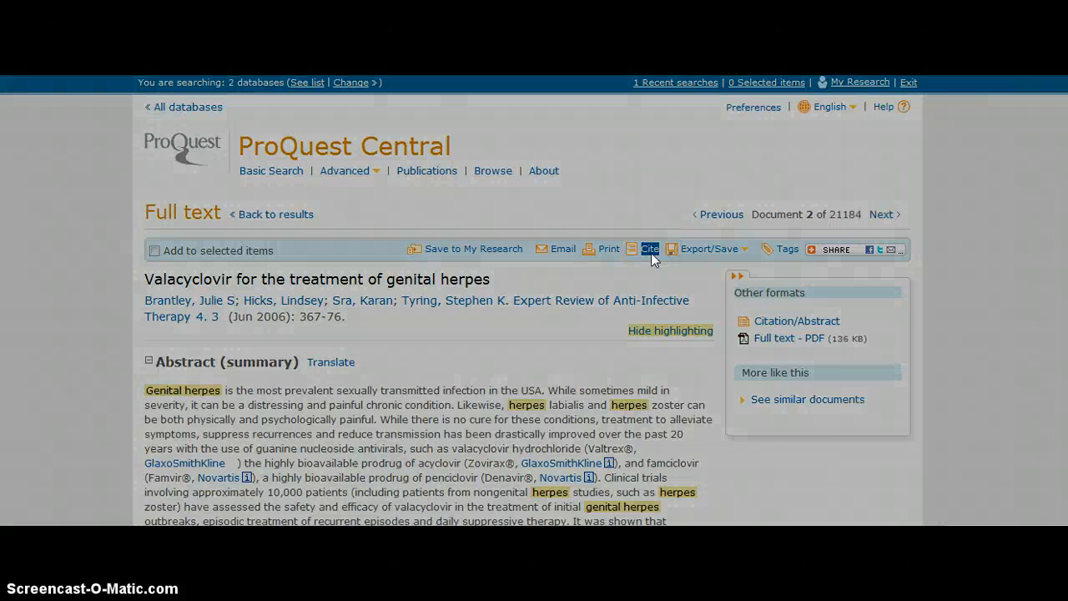
{"action": "left_click", "coordinate": [649, 249]}
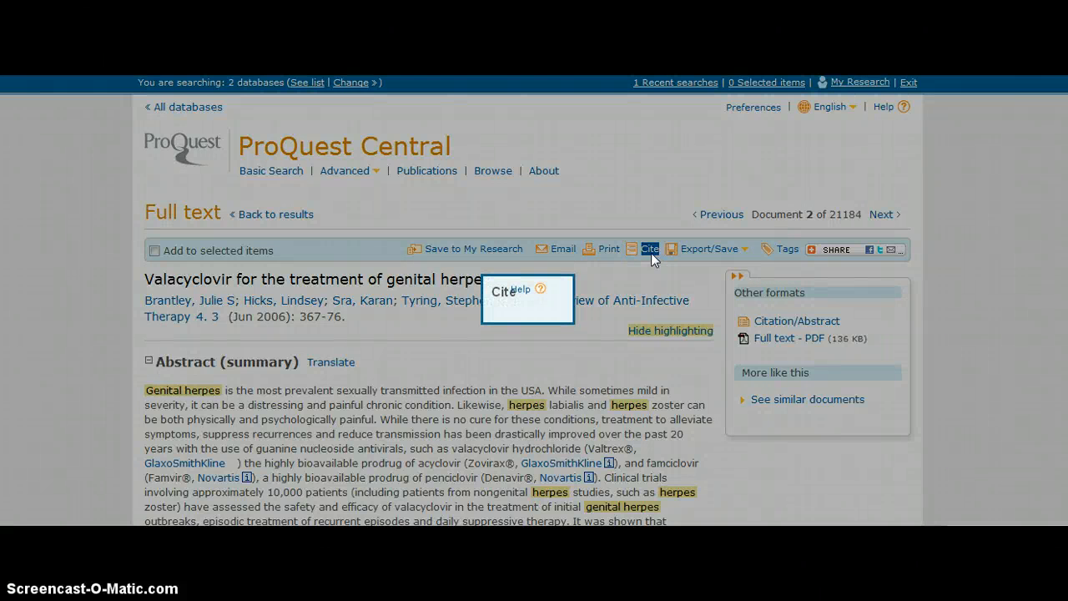
{"action": "left_click", "coordinate": [649, 248]}
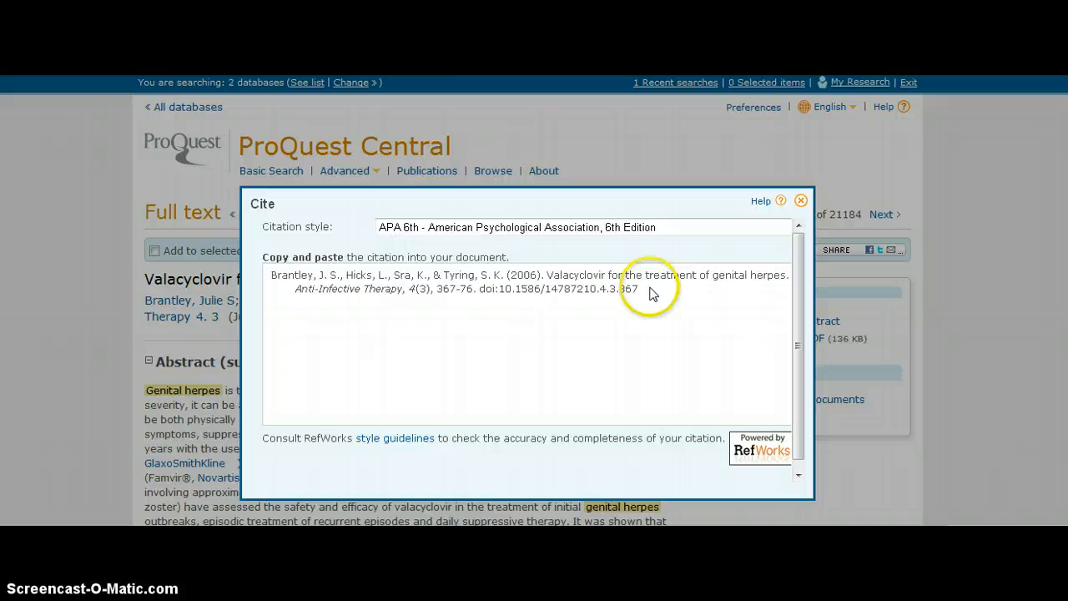
{"action": "left_click_drag", "start_coordinate": [634, 274], "coordinate": [534, 289]}
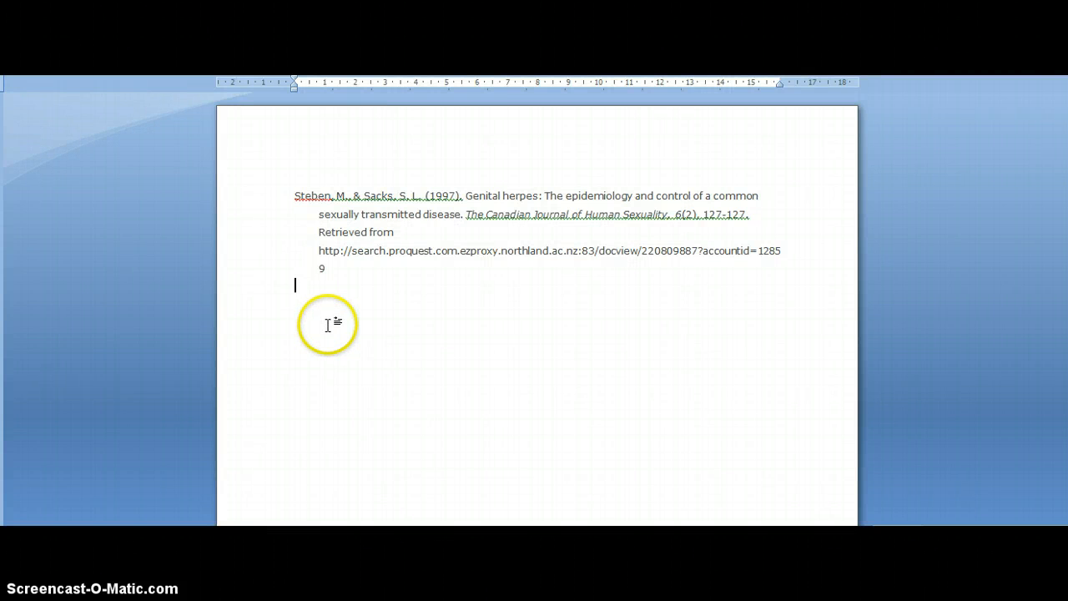
Paste the Brantley et al. (2006) citation below the Steben & Sacks reference in Word.
{"action": "right_click", "coordinate": [327, 324]}
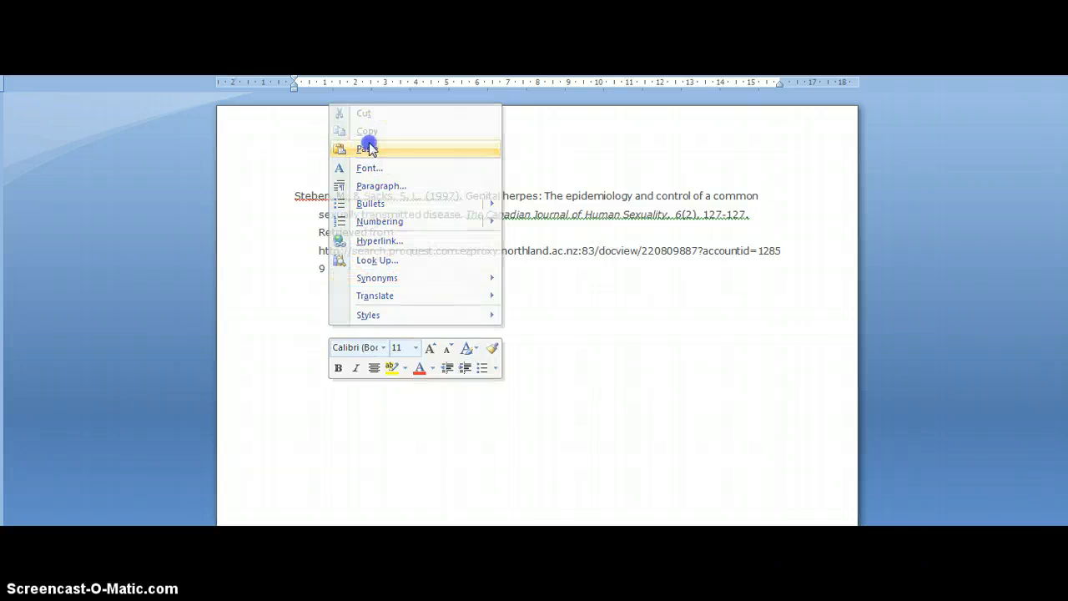
{"action": "left_click", "coordinate": [362, 149]}
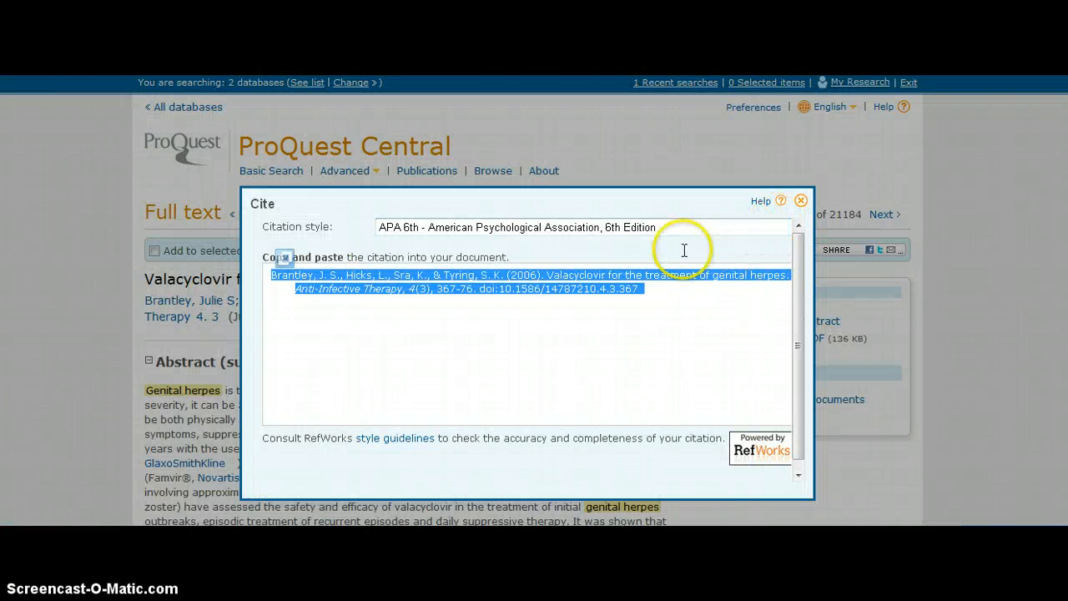
View the valacyclovir article's Citation/Abstract details and scroll to the Document URL.
{"action": "left_click", "coordinate": [799, 200]}
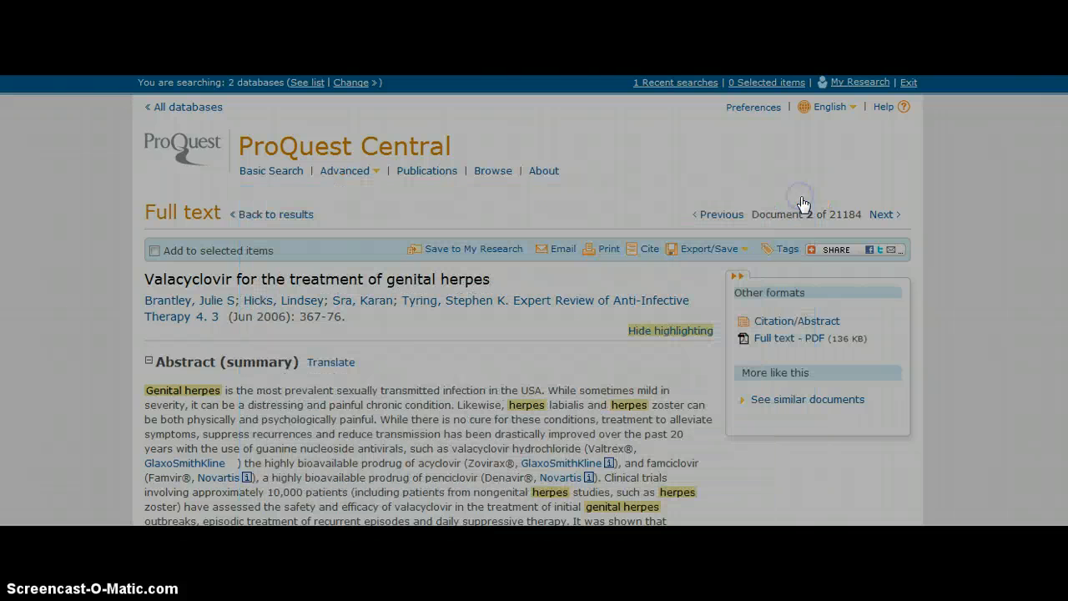
{"action": "mouse_move", "coordinate": [684, 367]}
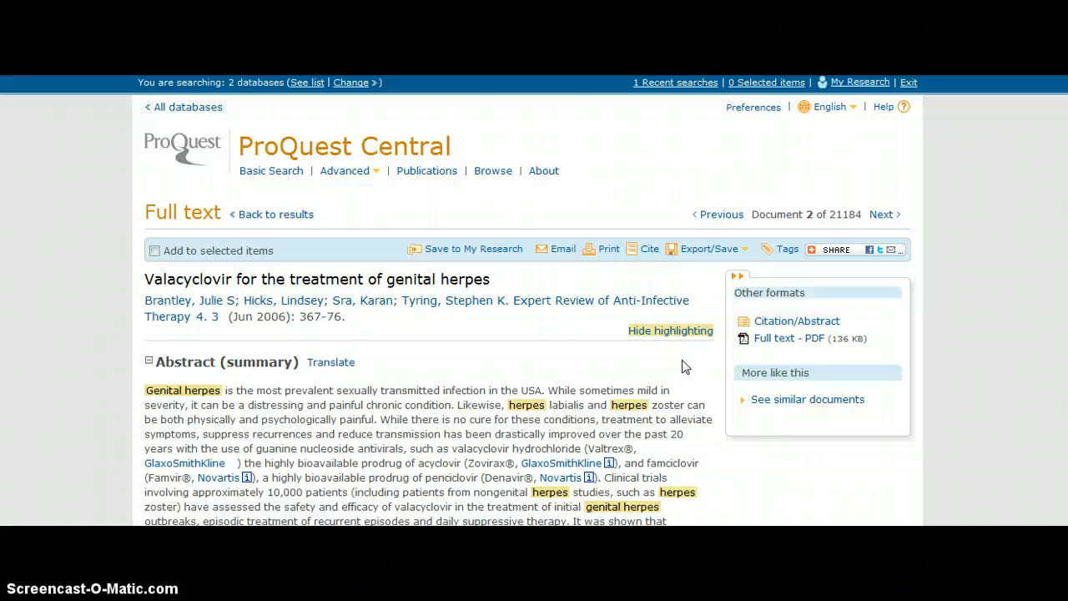
{"action": "mouse_move", "coordinate": [796, 320]}
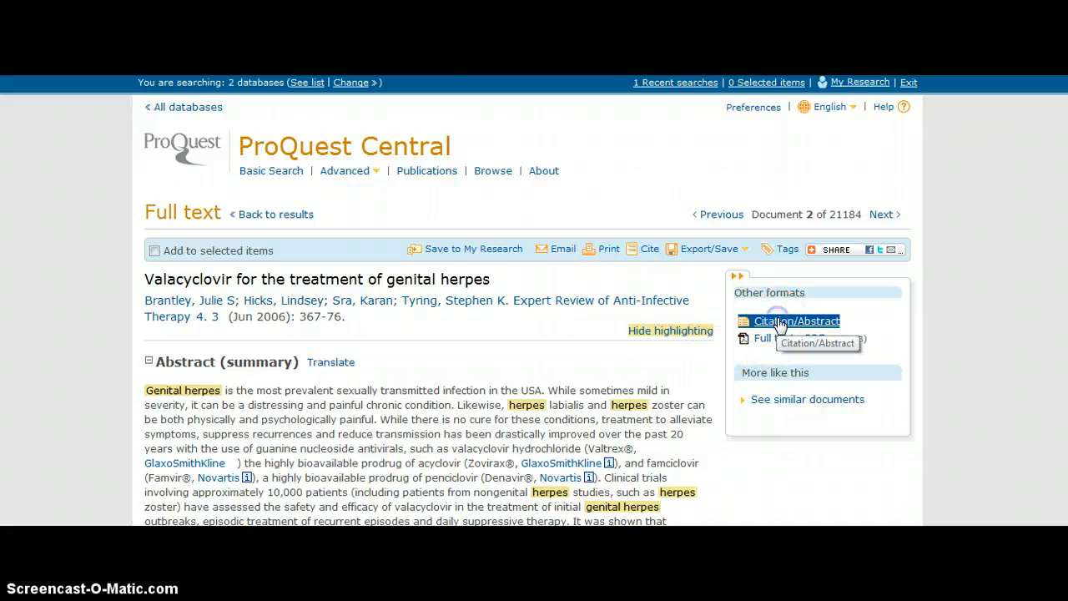
{"action": "left_click", "coordinate": [796, 321]}
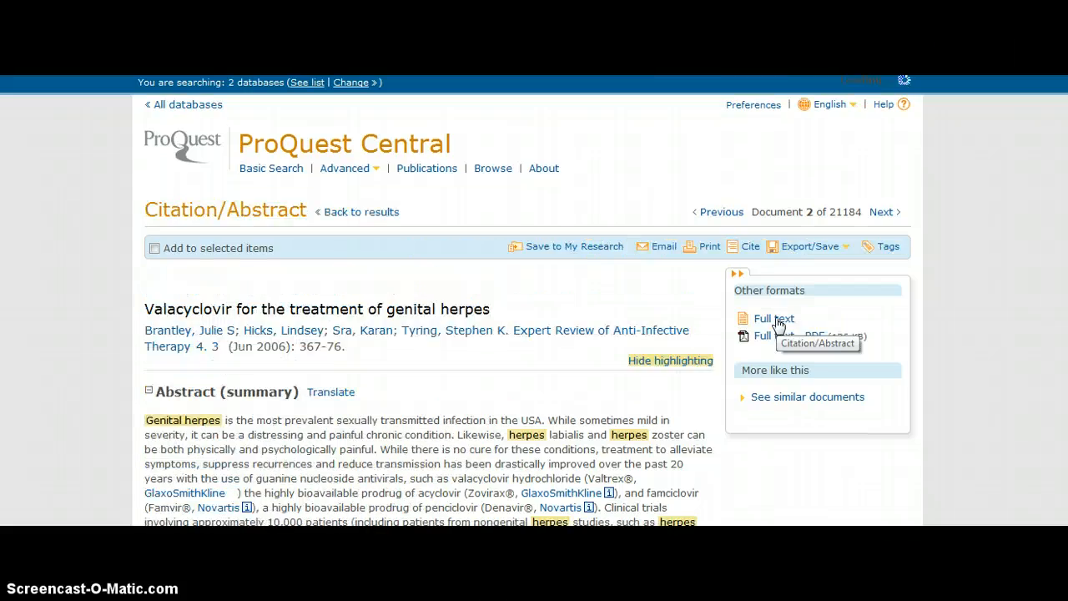
{"action": "scroll", "scroll_direction": "down", "scroll_amount": 3}
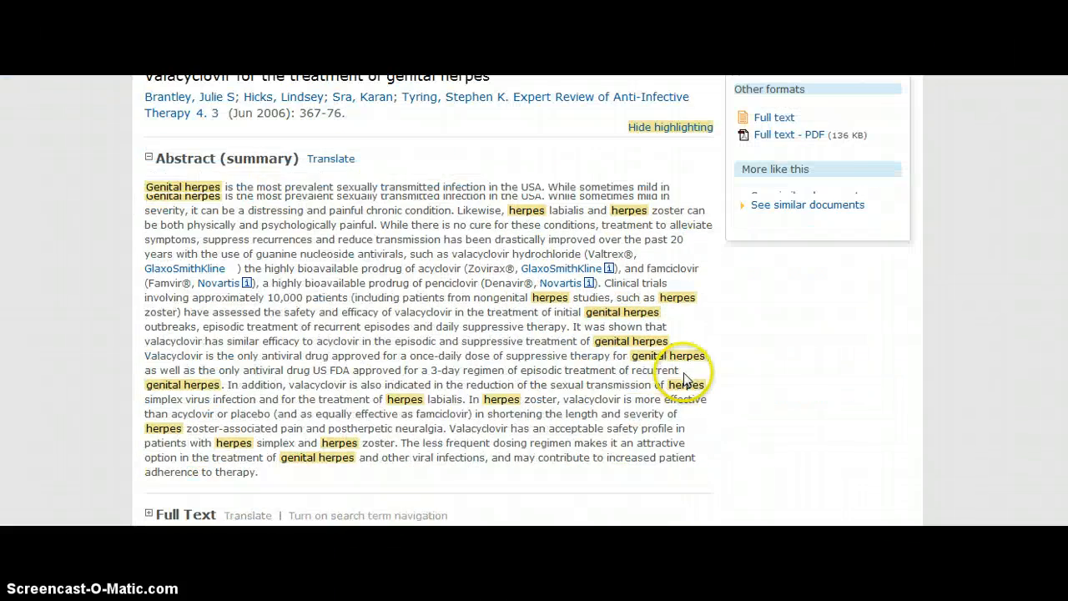
{"action": "scroll", "scroll_direction": "down", "scroll_amount": 3}
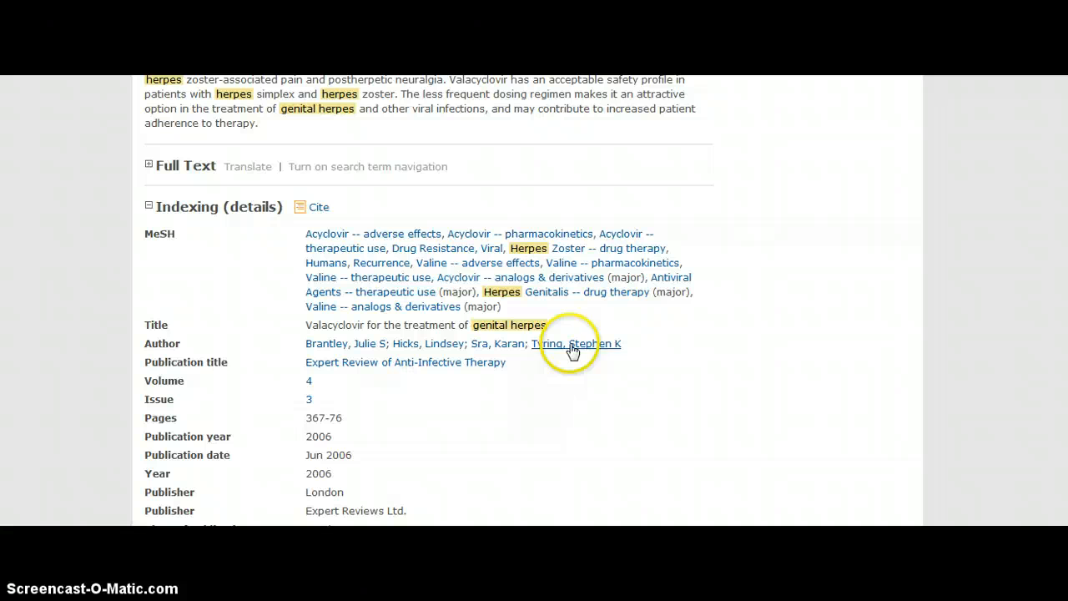
{"action": "scroll", "scroll_direction": "down", "scroll_amount": 3}
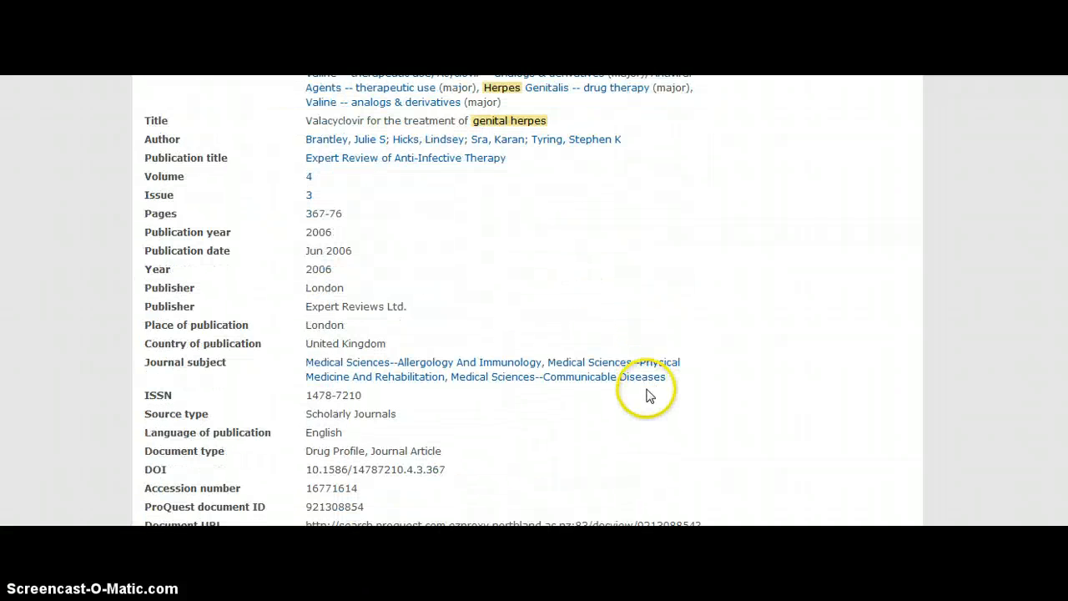
{"action": "scroll", "scroll_direction": "down", "scroll_amount": 3}
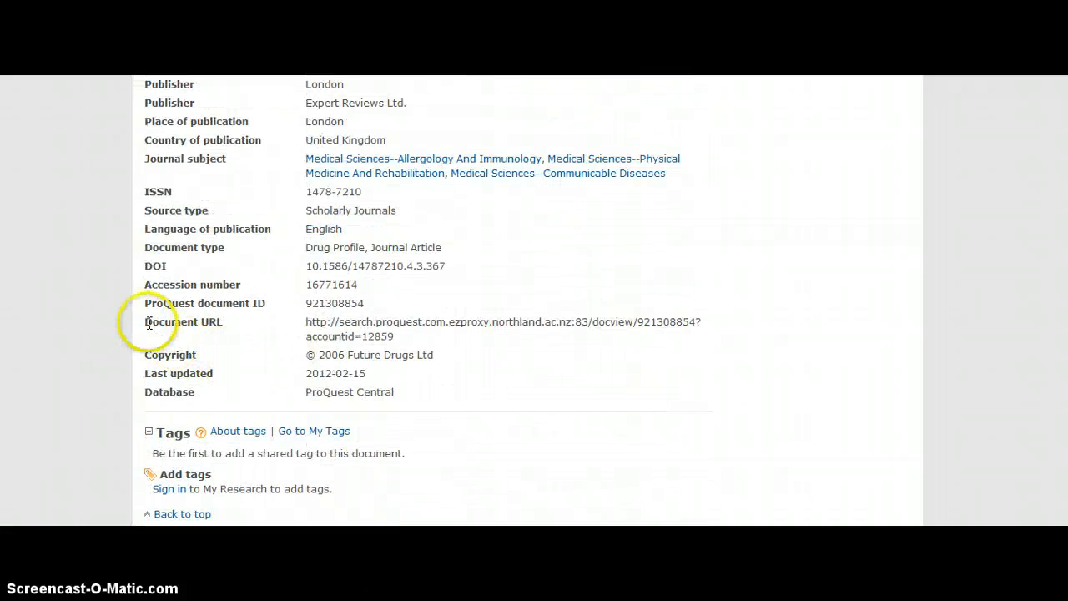
Select and copy the article's document URL.
{"action": "double_click", "coordinate": [184, 321]}
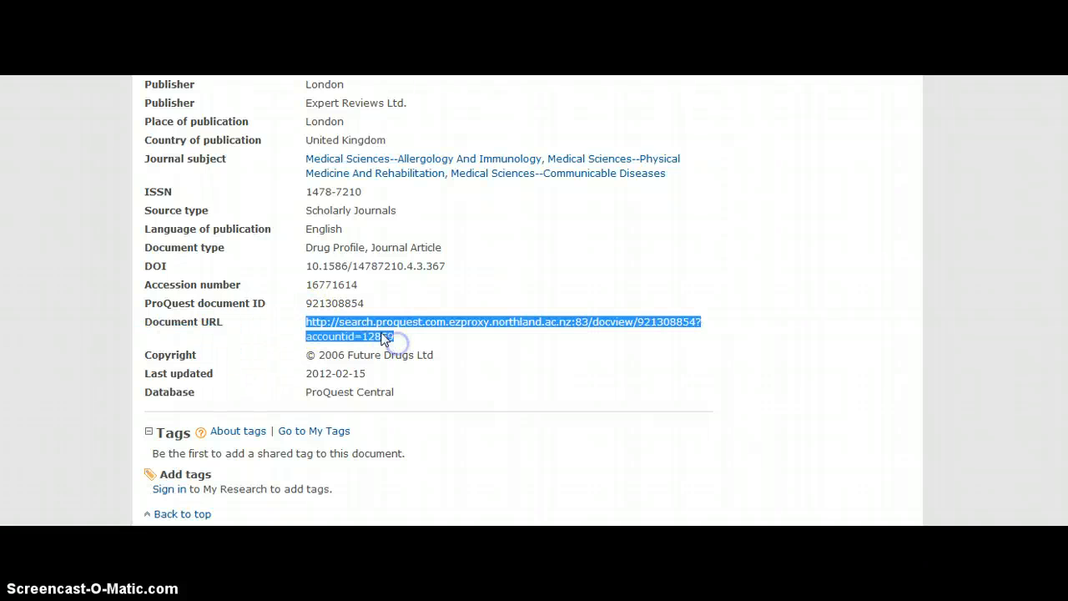
{"action": "right_click", "coordinate": [376, 330]}
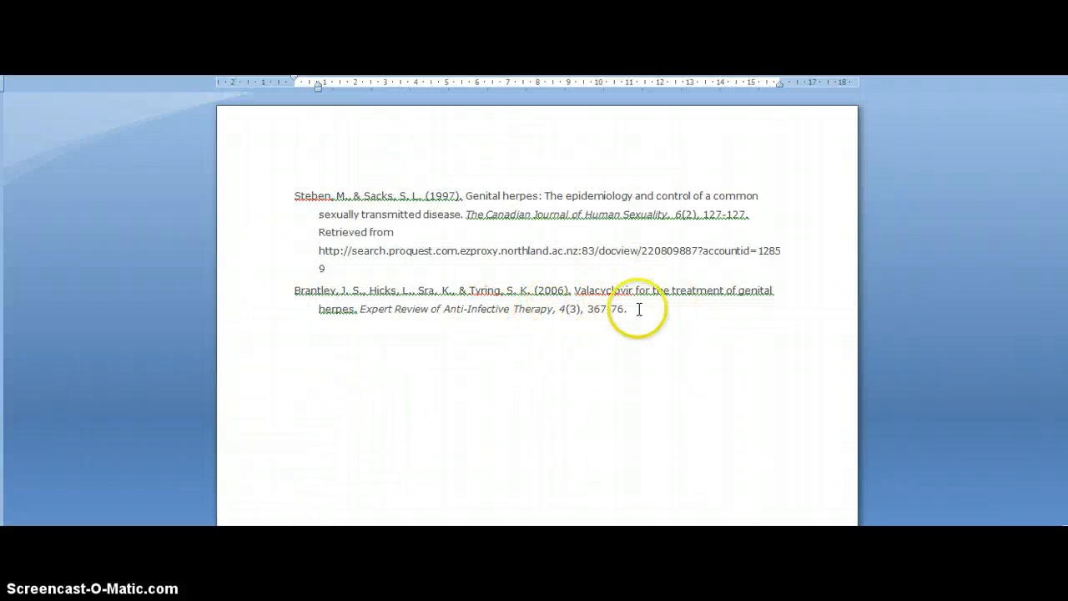
Paste the URL after 'Retrieved from' in the Brantley reference and give it a hanging indent.
{"action": "right_click", "coordinate": [637, 308]}
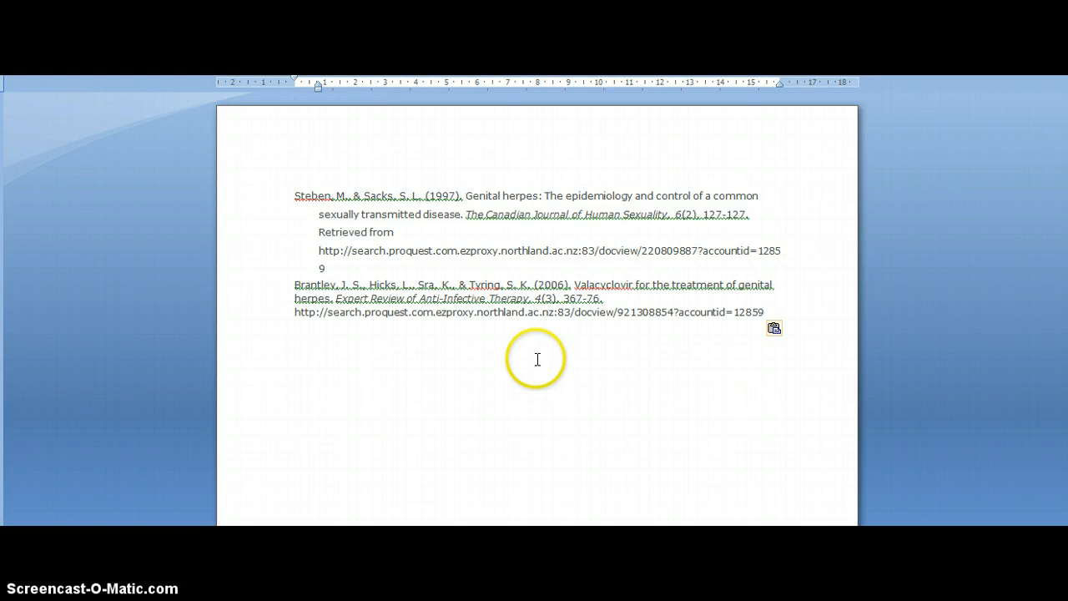
{"action": "mouse_move", "coordinate": [647, 312]}
{"action": "type", "text": "  Retrieved from"}
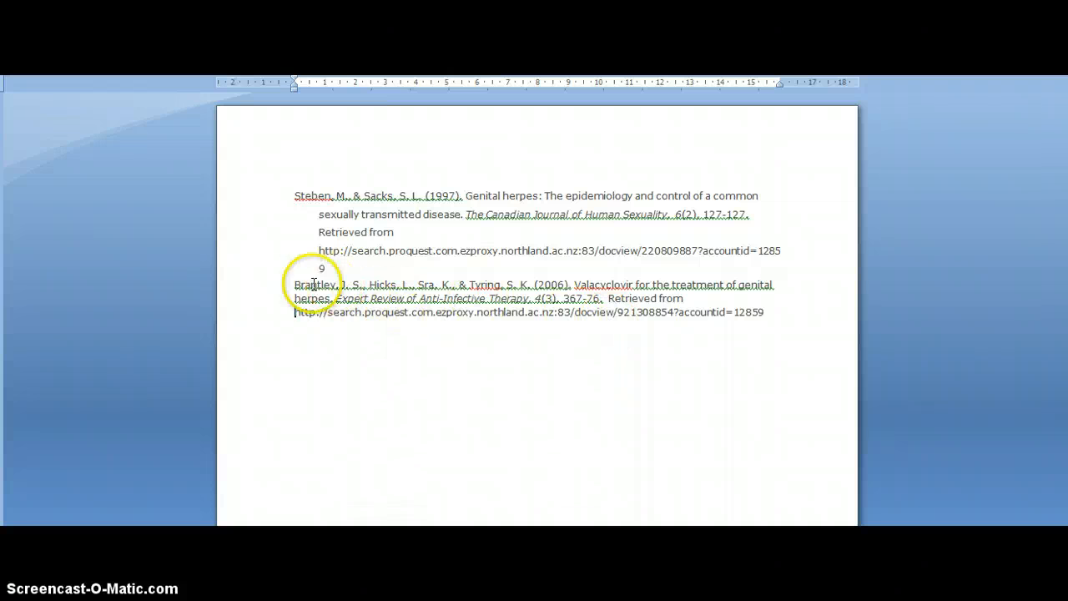
{"action": "left_click_drag", "start_coordinate": [293, 284], "coordinate": [717, 317]}
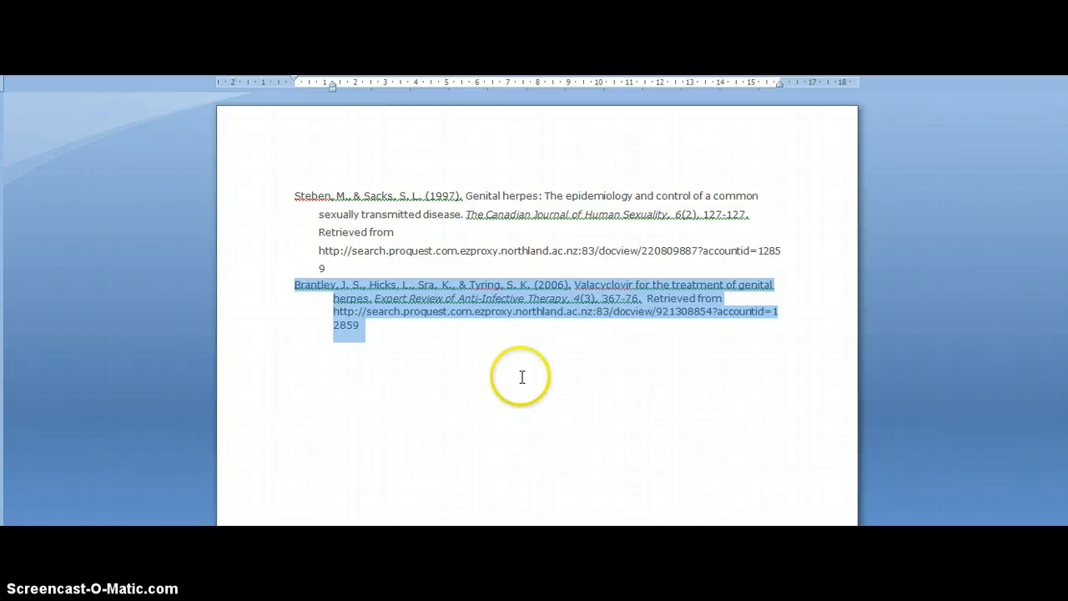
{"action": "left_click", "coordinate": [294, 372]}
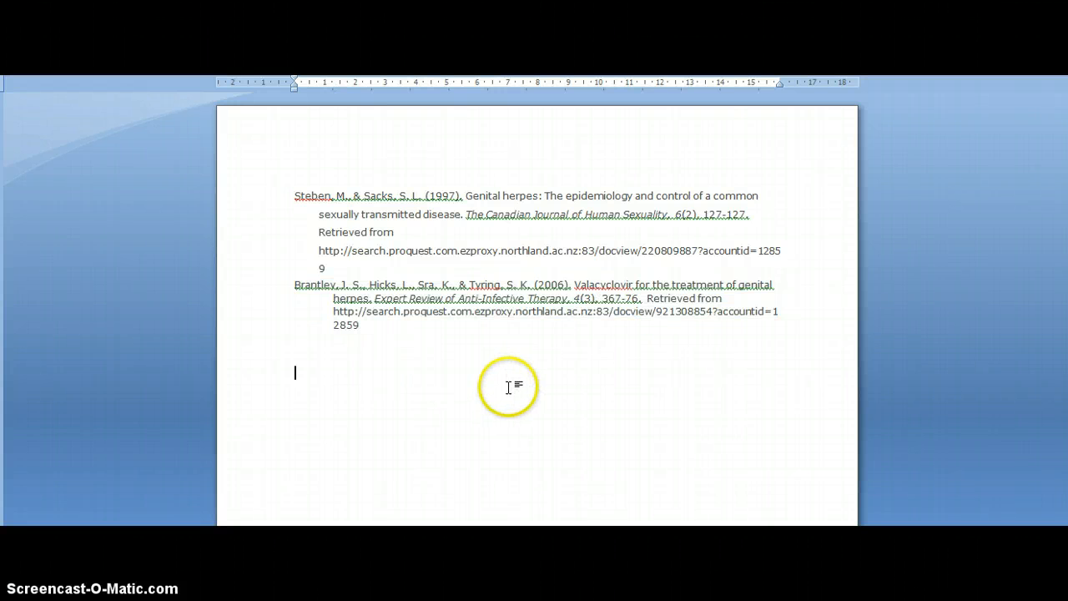